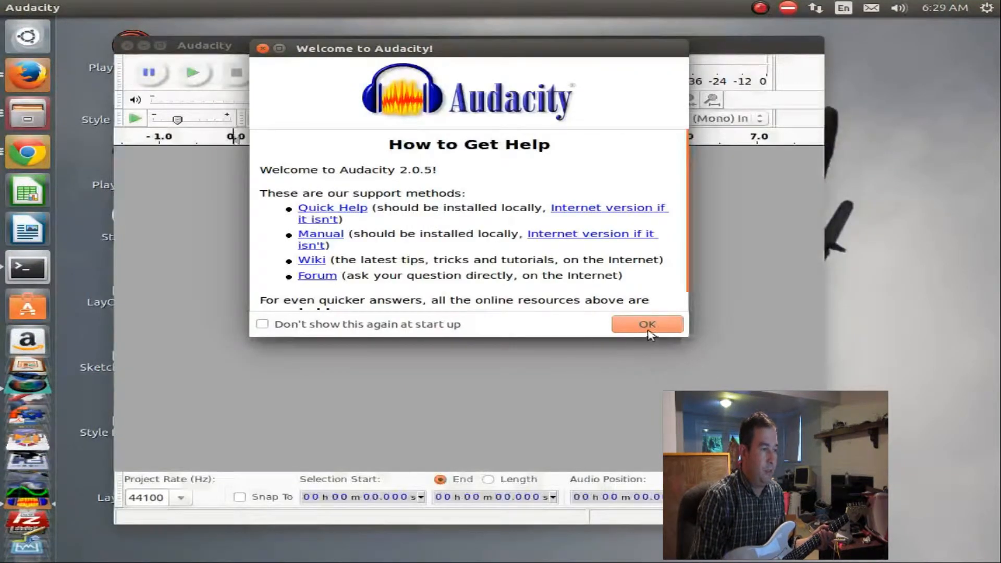
Step: Dismiss the 'Welcome to Audacity!' dialog and check the input volume setting
left_click(647, 323)
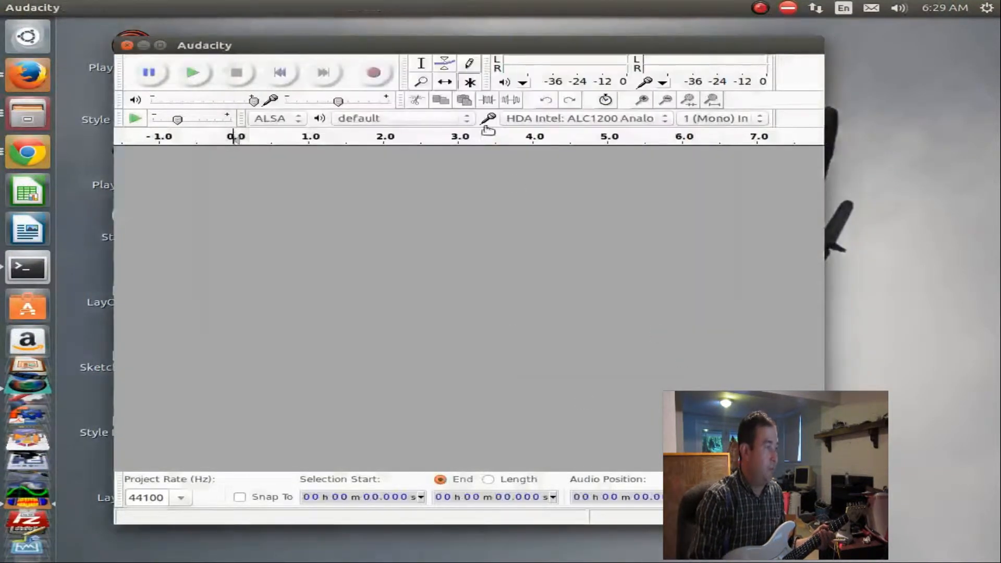
mouse_move(260, 55)
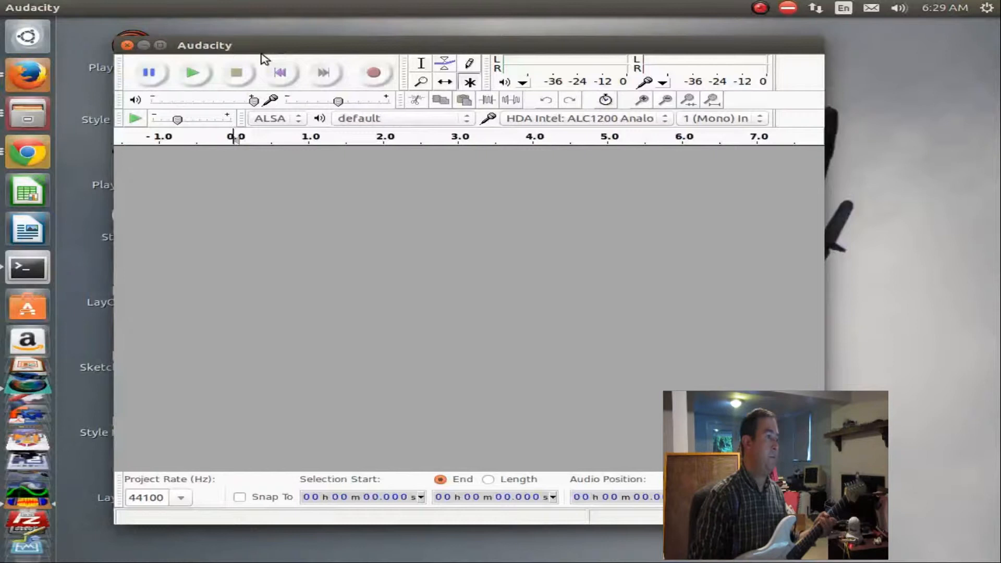
mouse_move(310, 113)
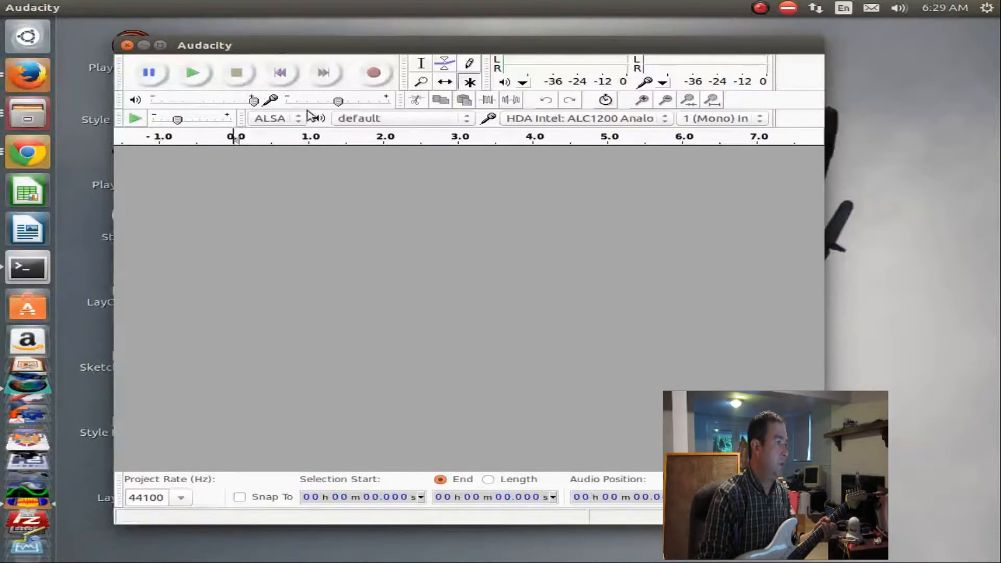
mouse_move(612, 123)
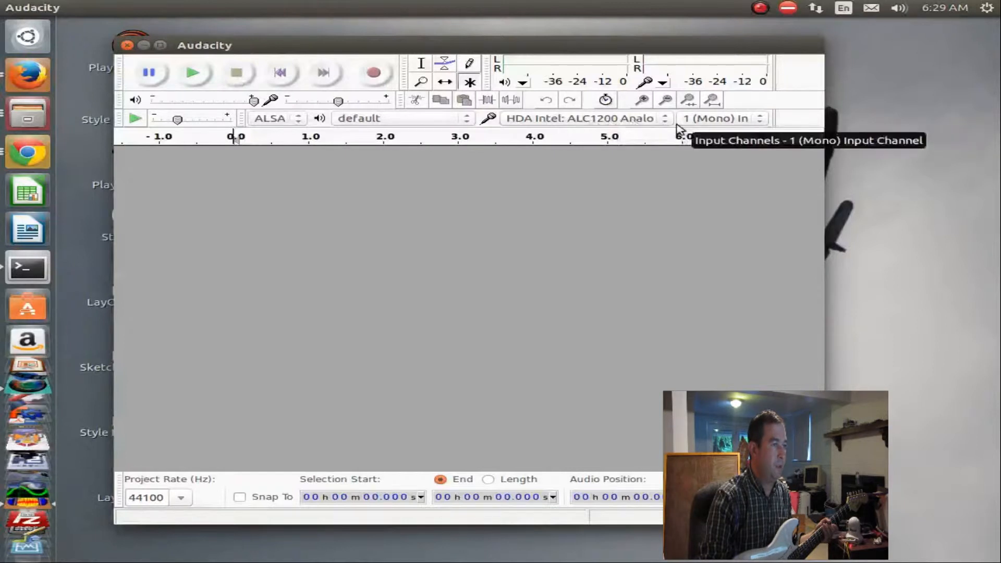
mouse_move(542, 125)
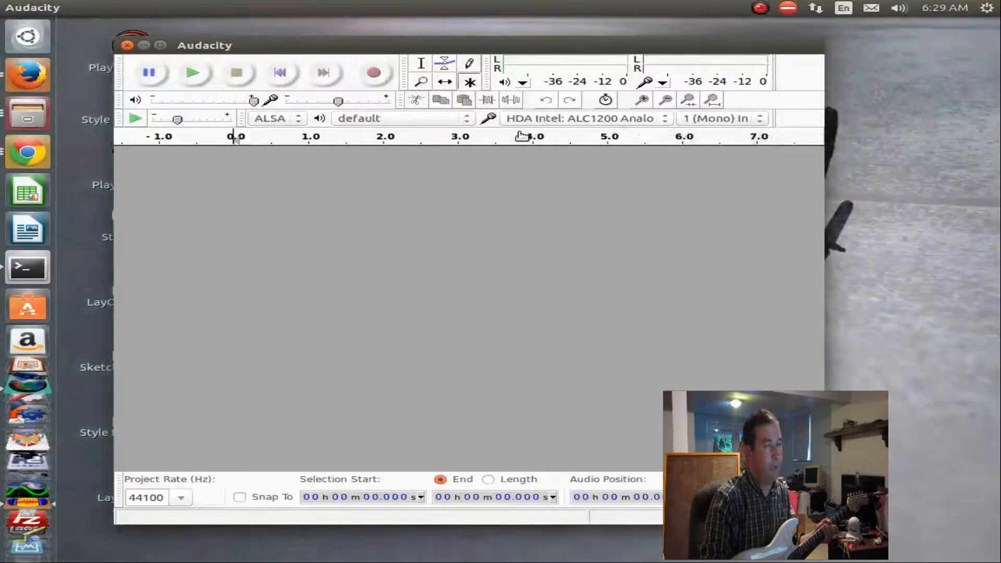
mouse_move(418, 133)
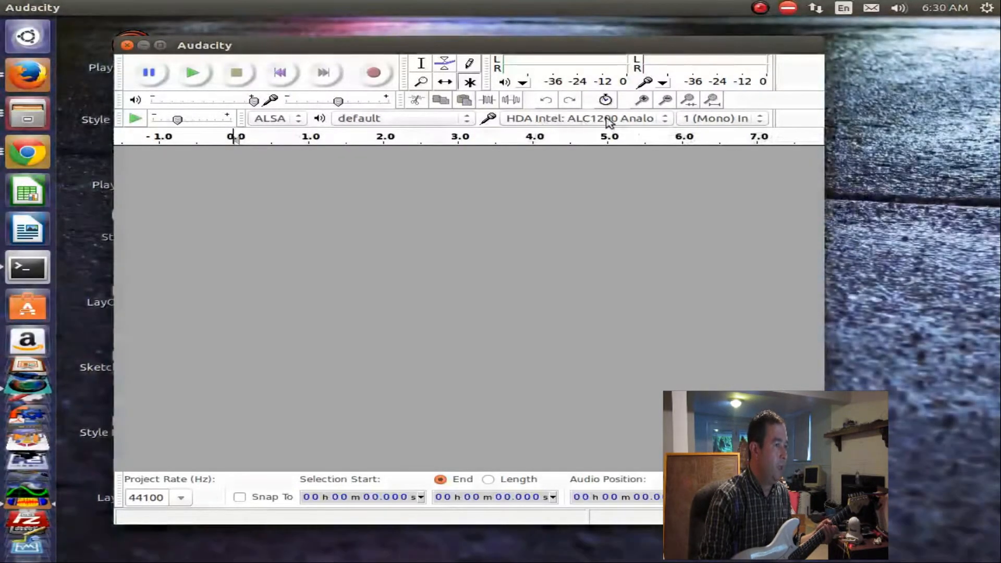
mouse_move(434, 126)
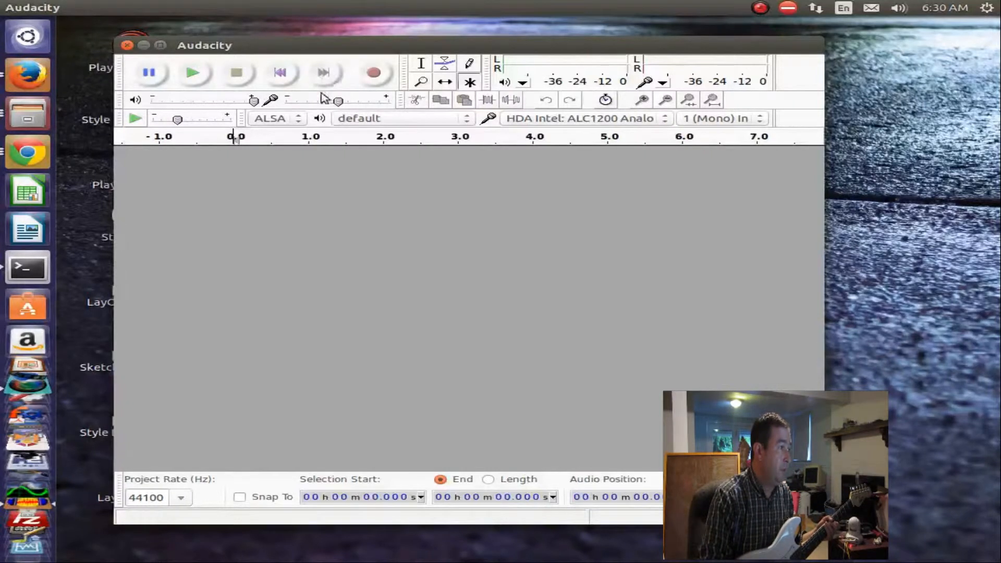
left_click_drag(337, 102, 338, 101)
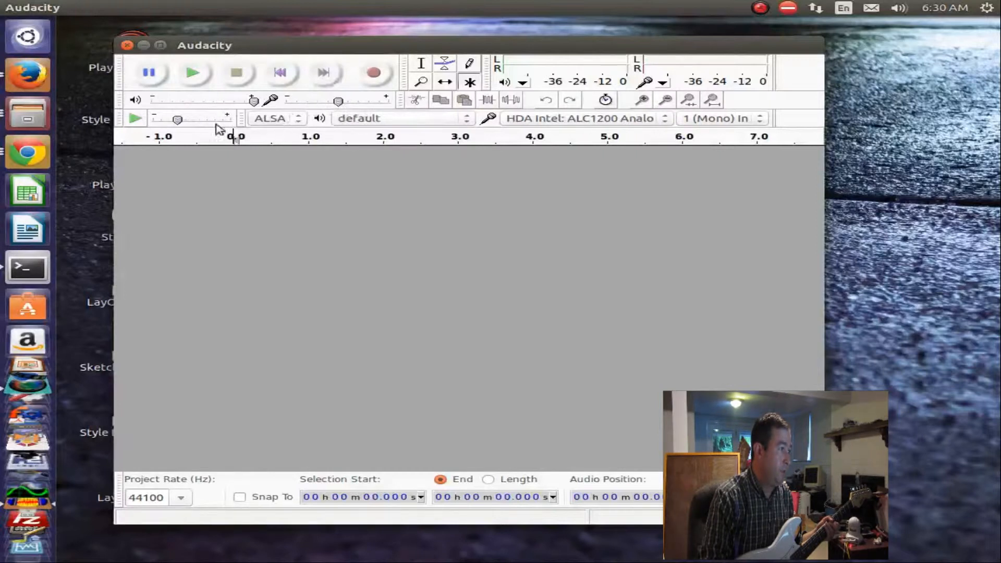
mouse_move(373, 73)
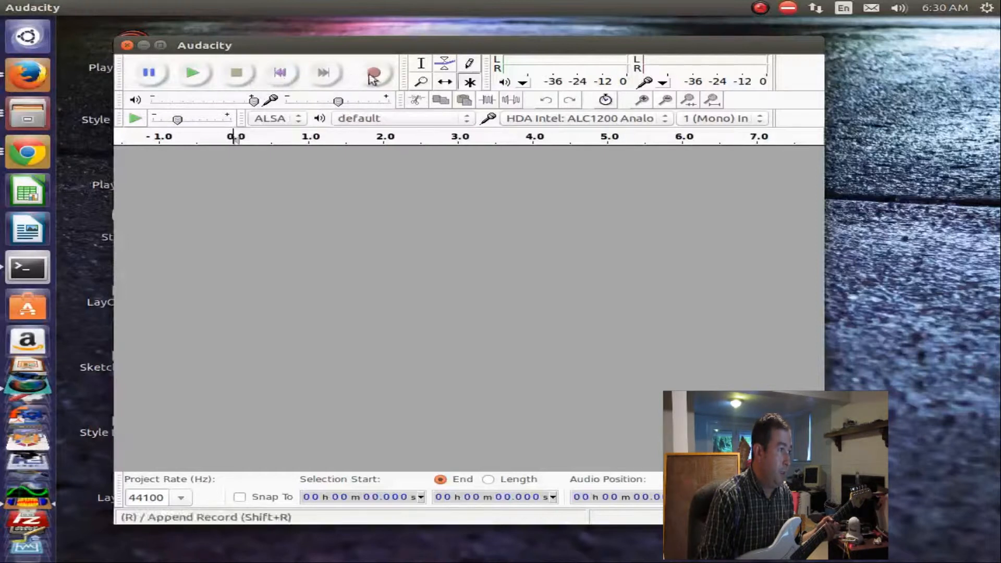
Step: Record a roughly fifteen-second mono guitar take, stop, and adjust the input level during playback
left_click(374, 71)
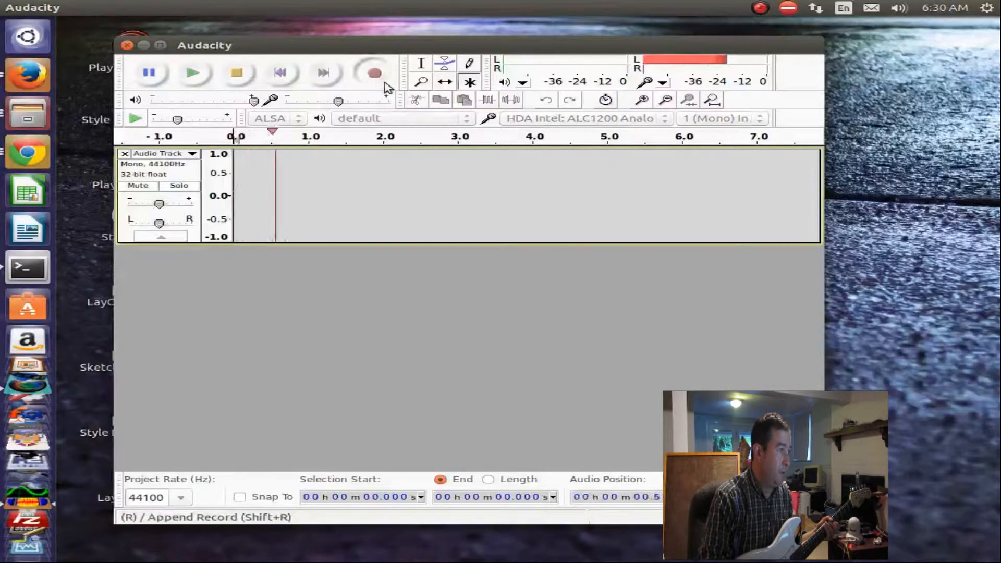
left_click(373, 72)
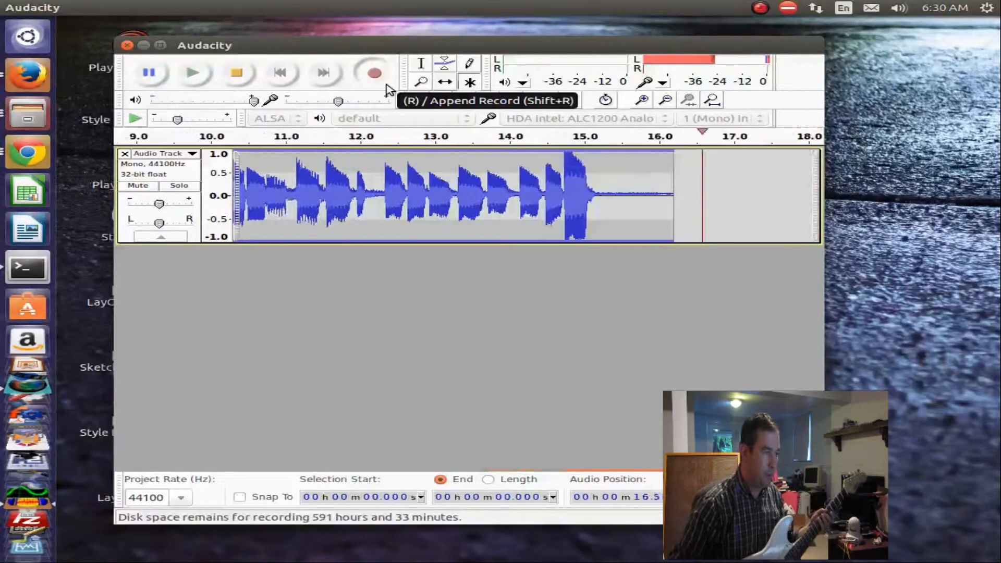
left_click(234, 72)
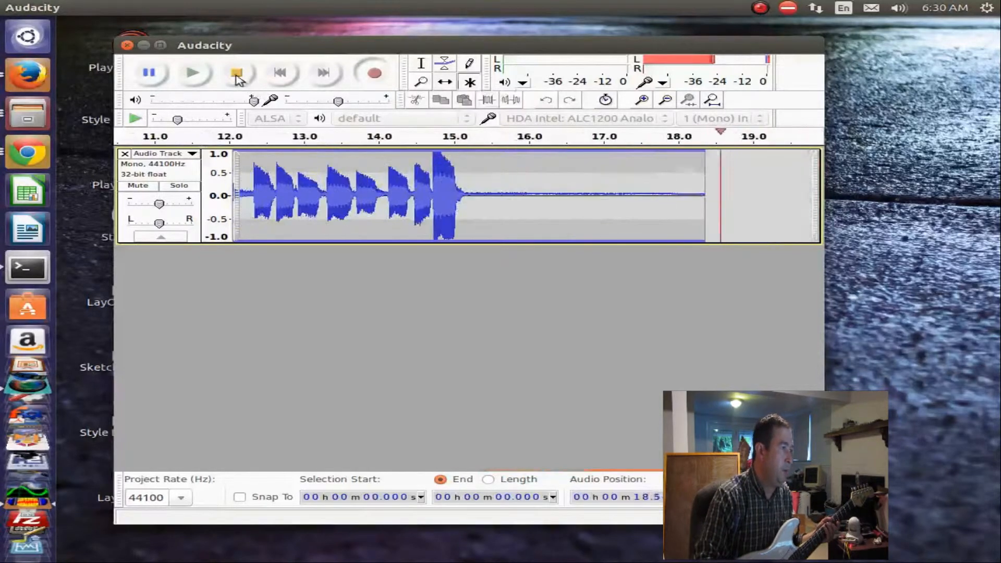
left_click(227, 71)
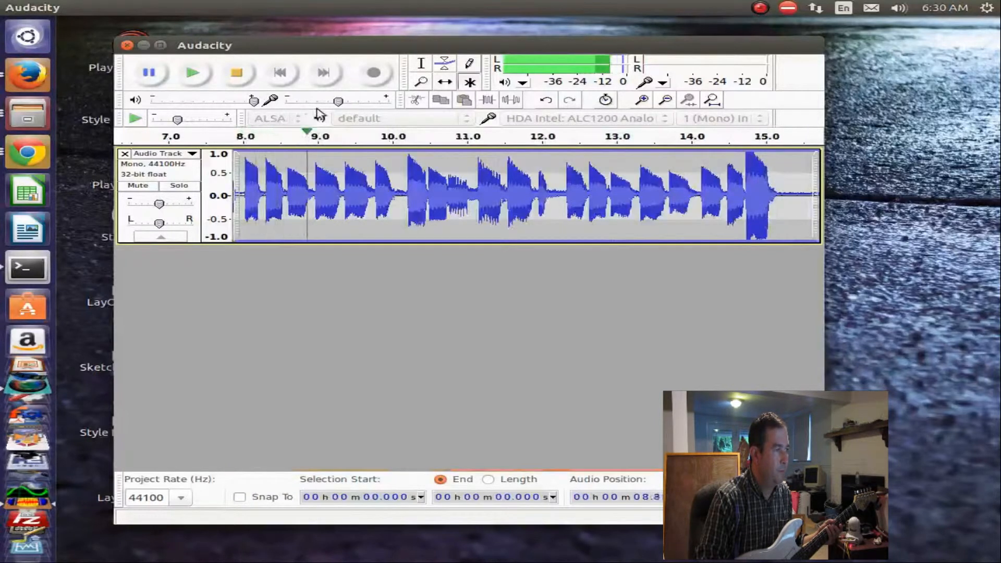
left_click_drag(338, 102, 338, 102)
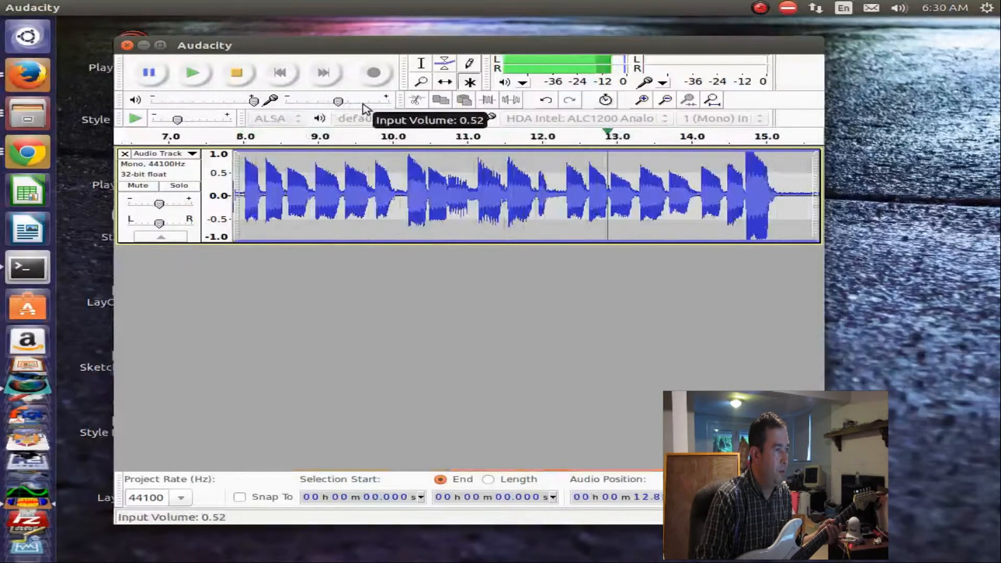
mouse_move(405, 104)
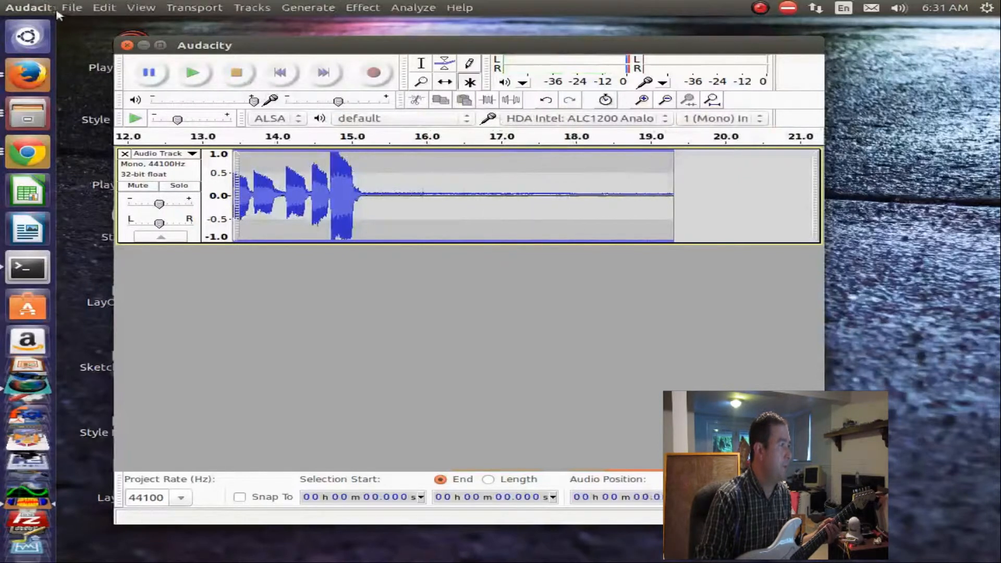
Step: Export the take as MP3 'basshigh1' in the audbass folder and confirm the metadata
left_click(72, 7)
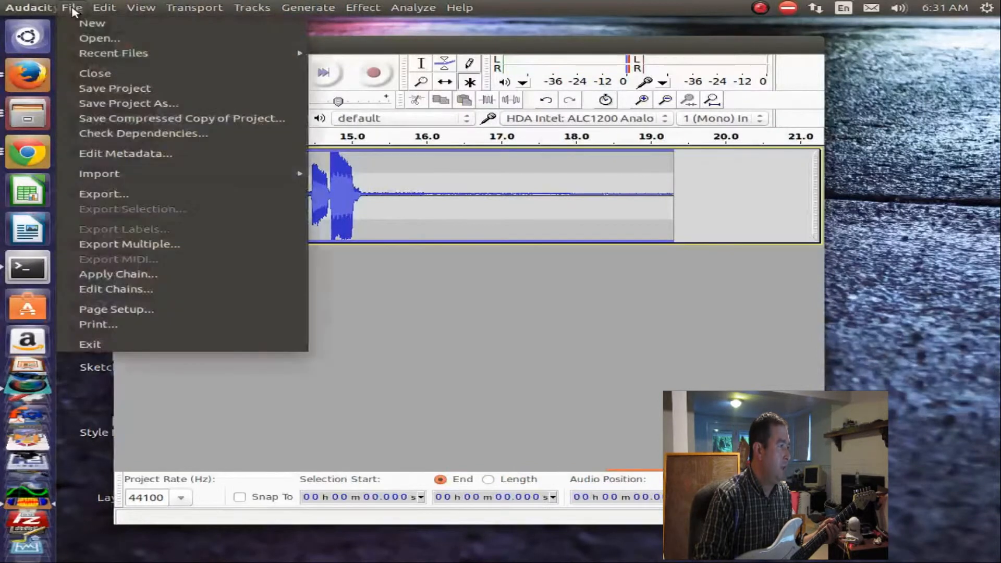
mouse_move(130, 194)
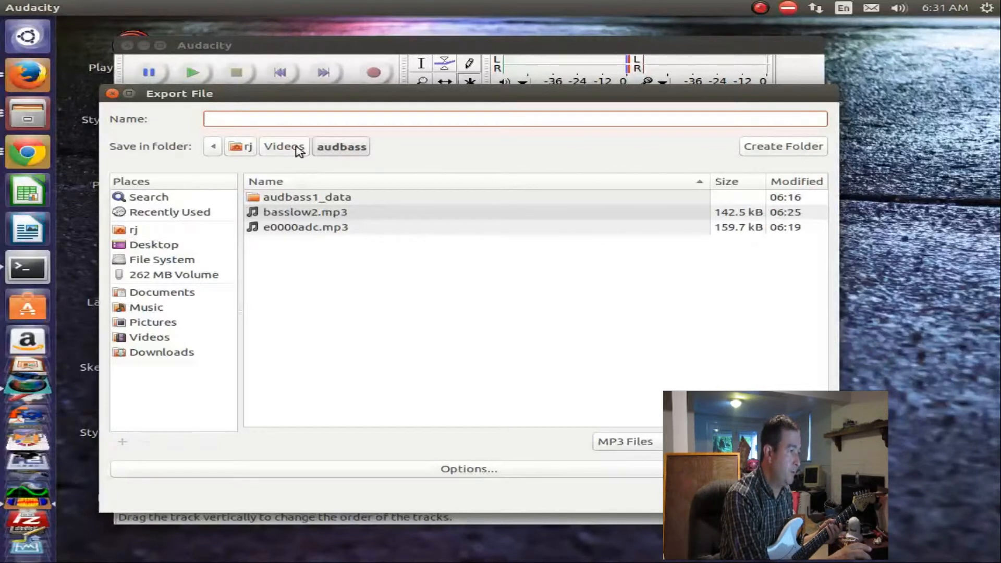
type("b")
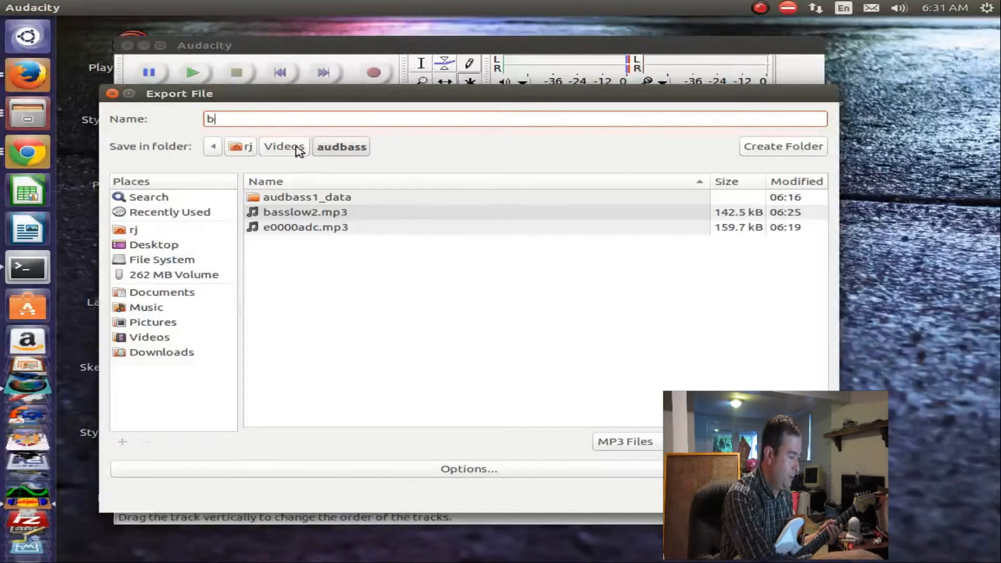
type("asshigh1")
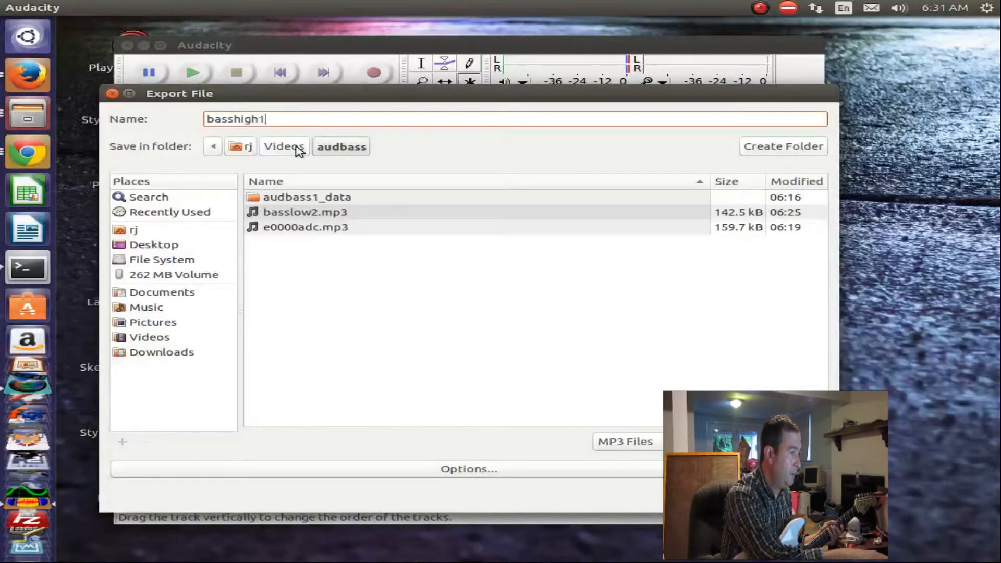
type("aa")
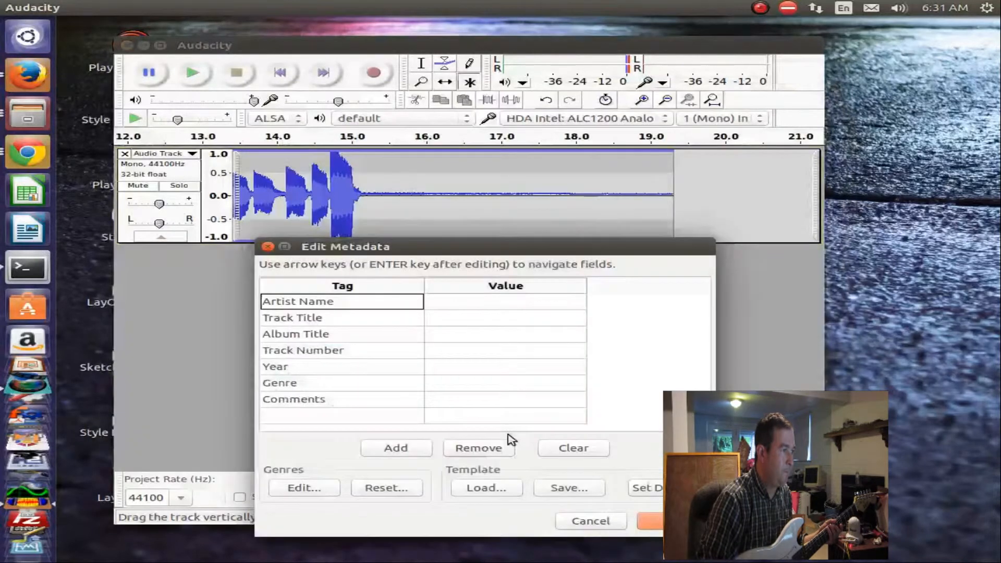
left_click(590, 521)
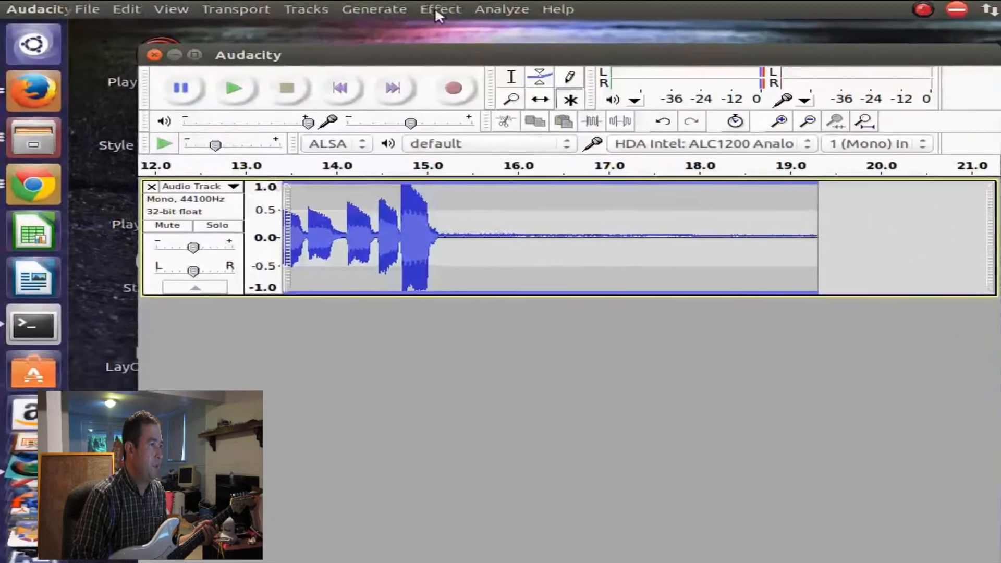
Step: Apply Change Pitch from A#/Bb3 to A#/Bb2 (-12 semitones) and play the lowered bass line
left_click(442, 8)
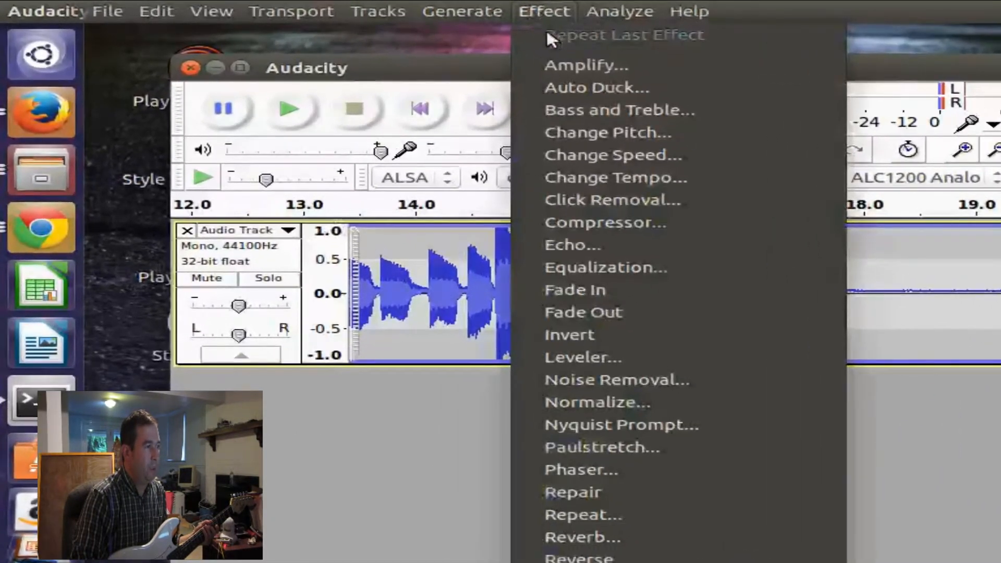
mouse_move(700, 135)
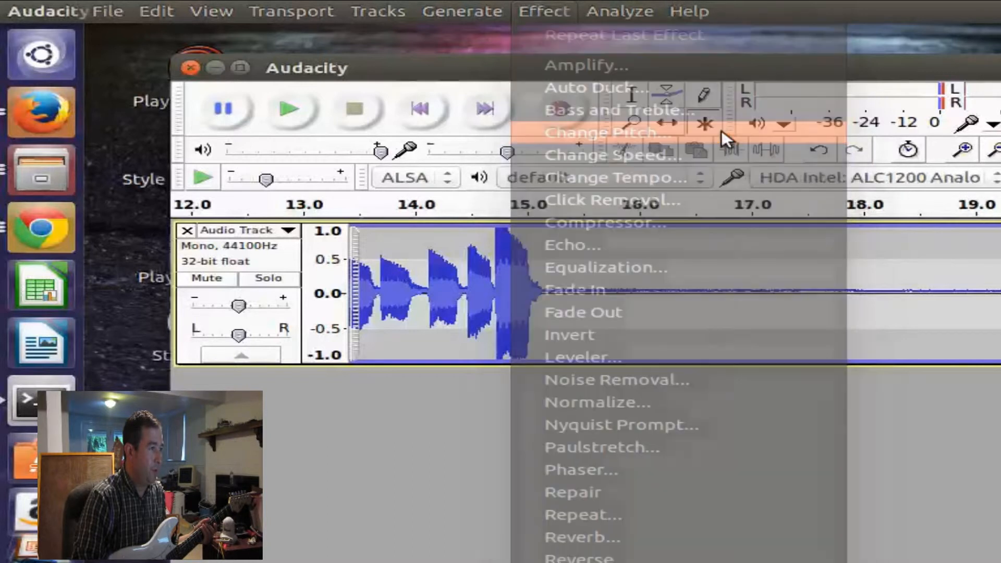
left_click(596, 131)
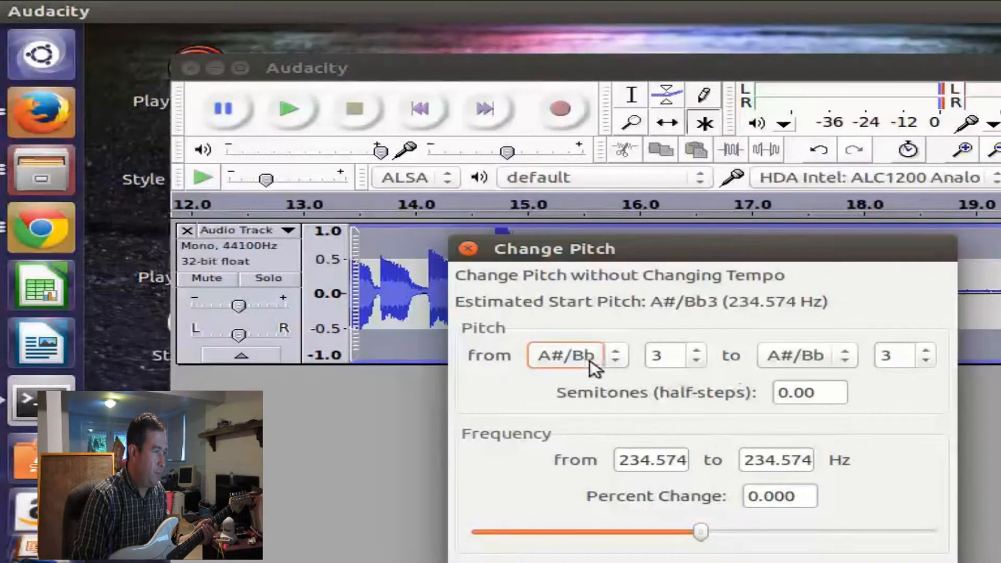
mouse_move(539, 382)
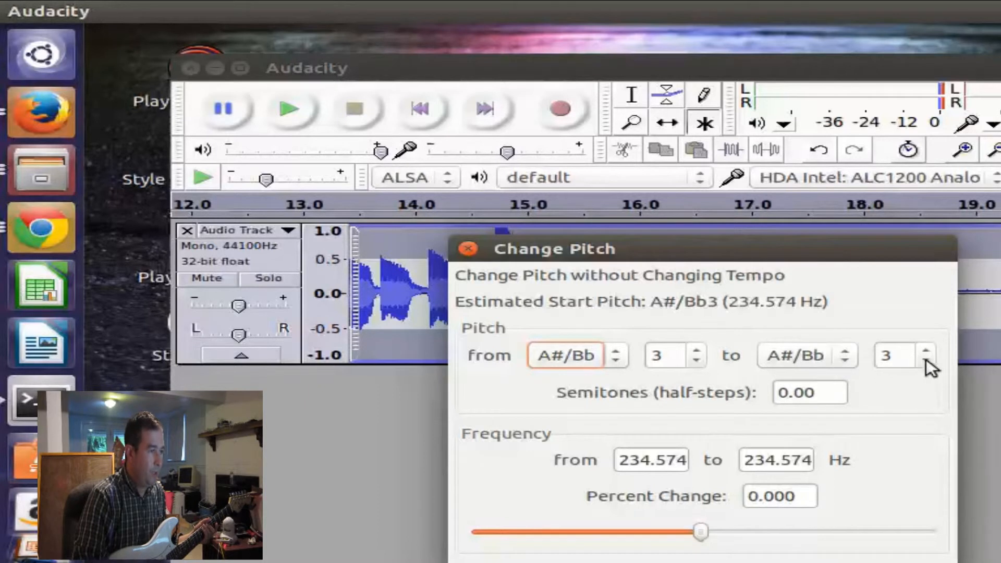
left_click(928, 363)
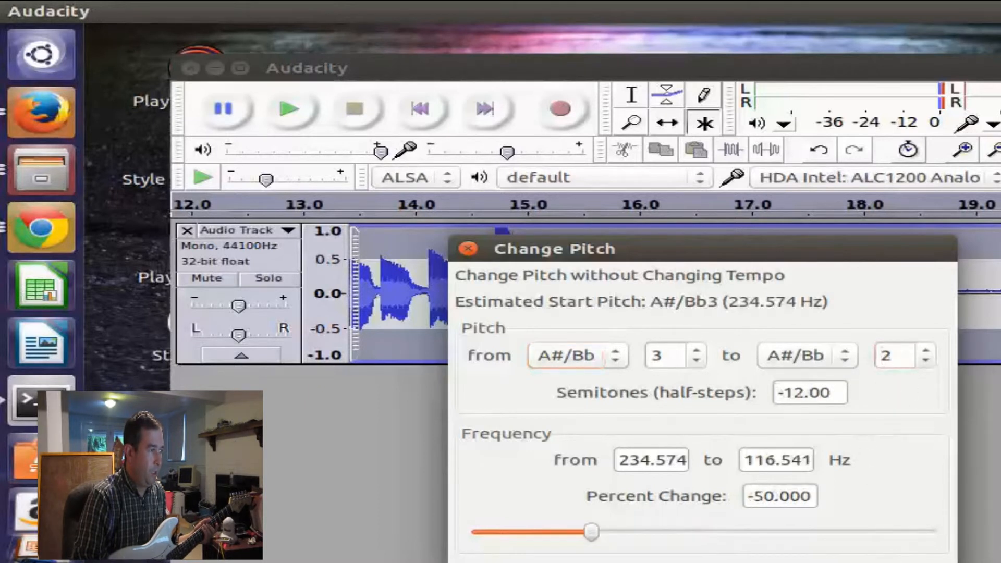
left_click(469, 248)
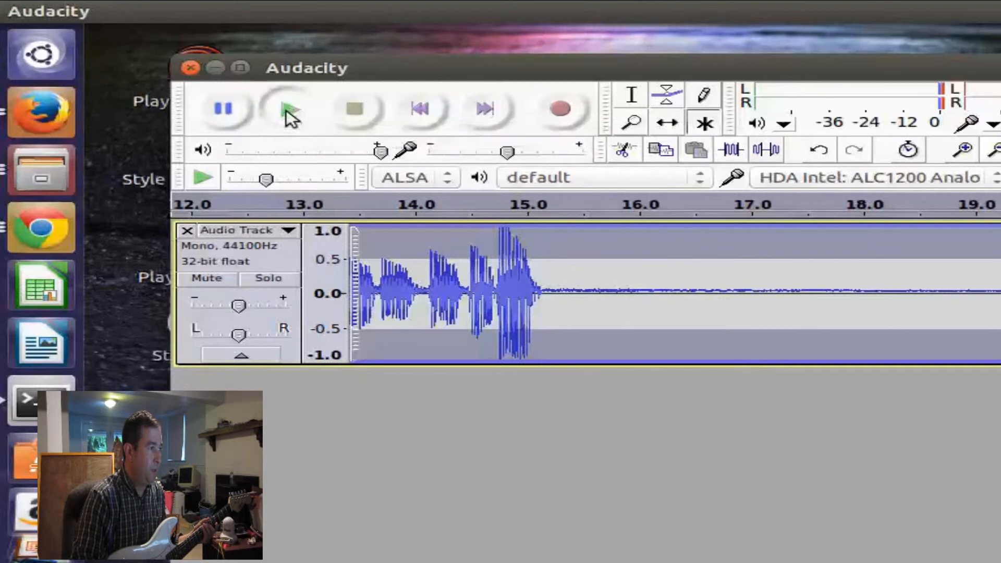
left_click(288, 110)
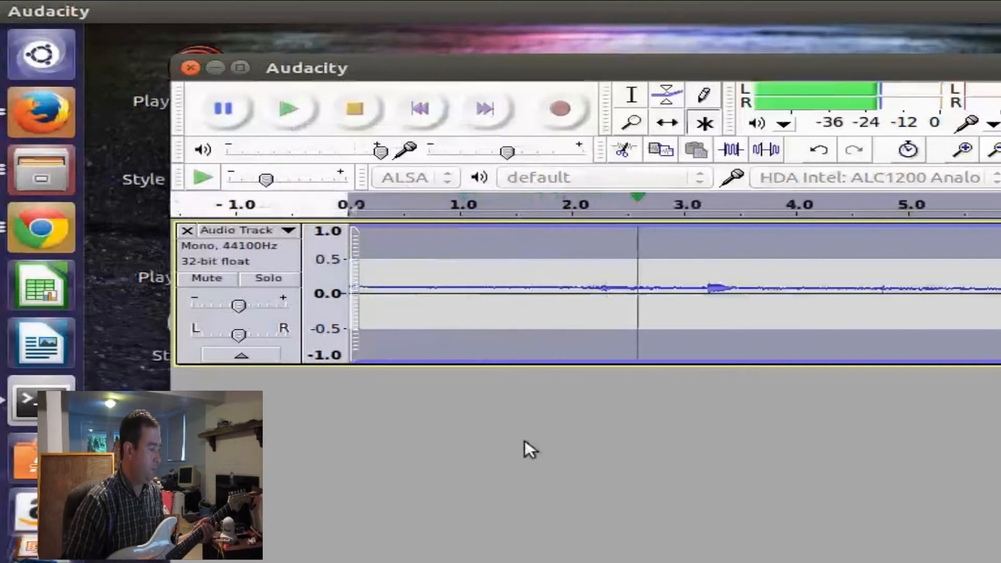